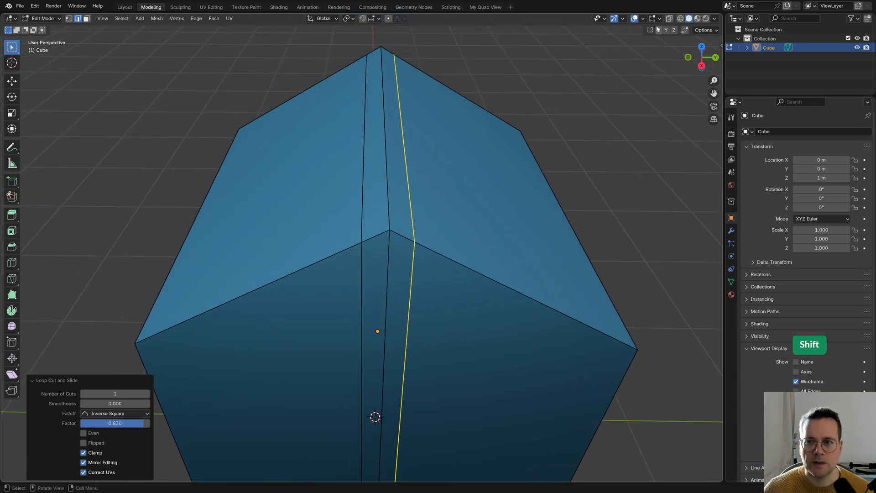
Add a loop cut around the cube and slide it near the front corner edge
click(651, 18)
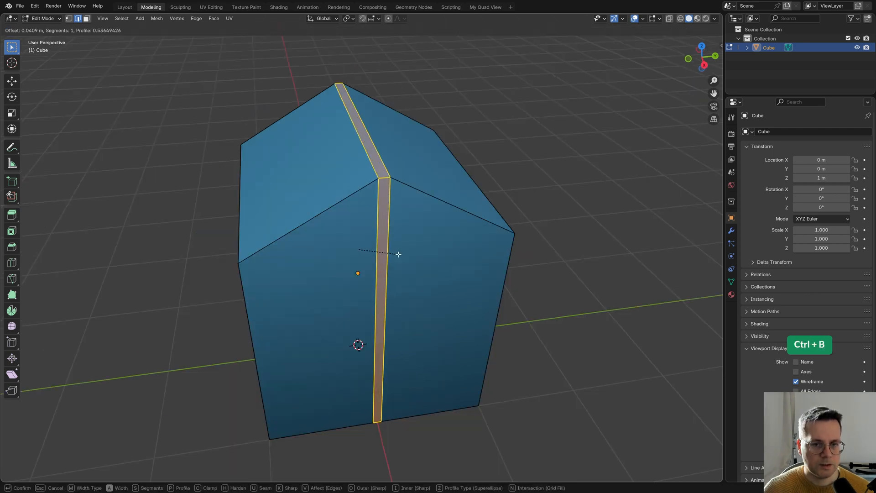
mouse_move(402, 254)
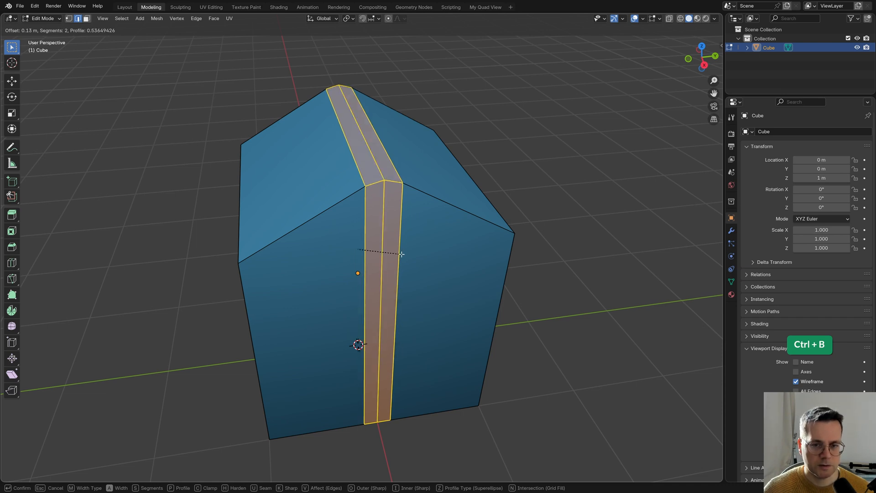
Bevel the middle edge loop into a narrow two-segment strip
scroll(down, 3)
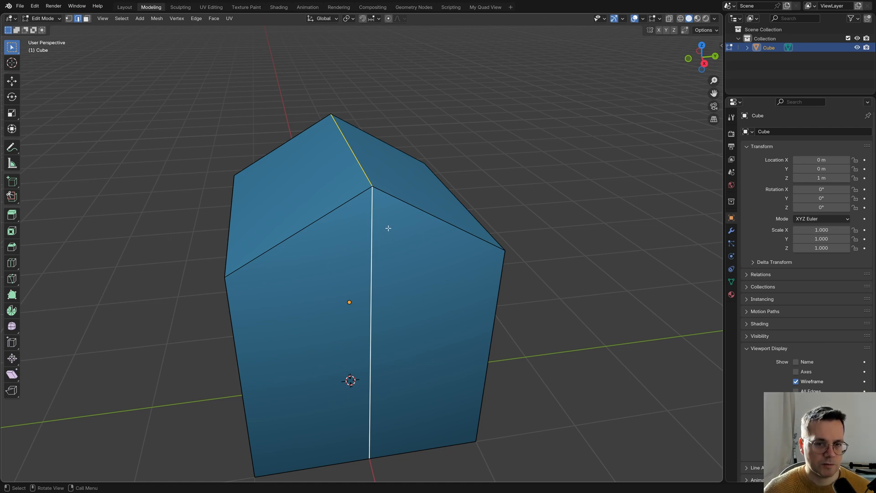
Split the middle loop into two offset loops with Offset Edge Slide
key(Ctrl+Shift+R)
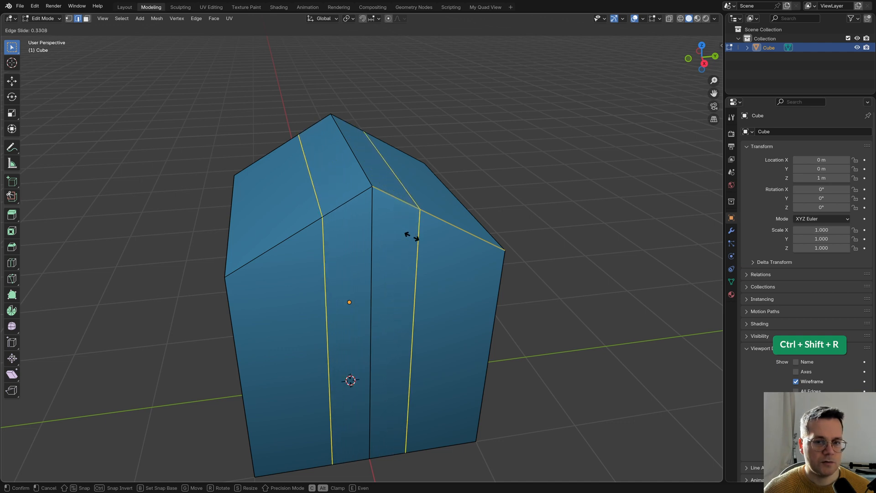